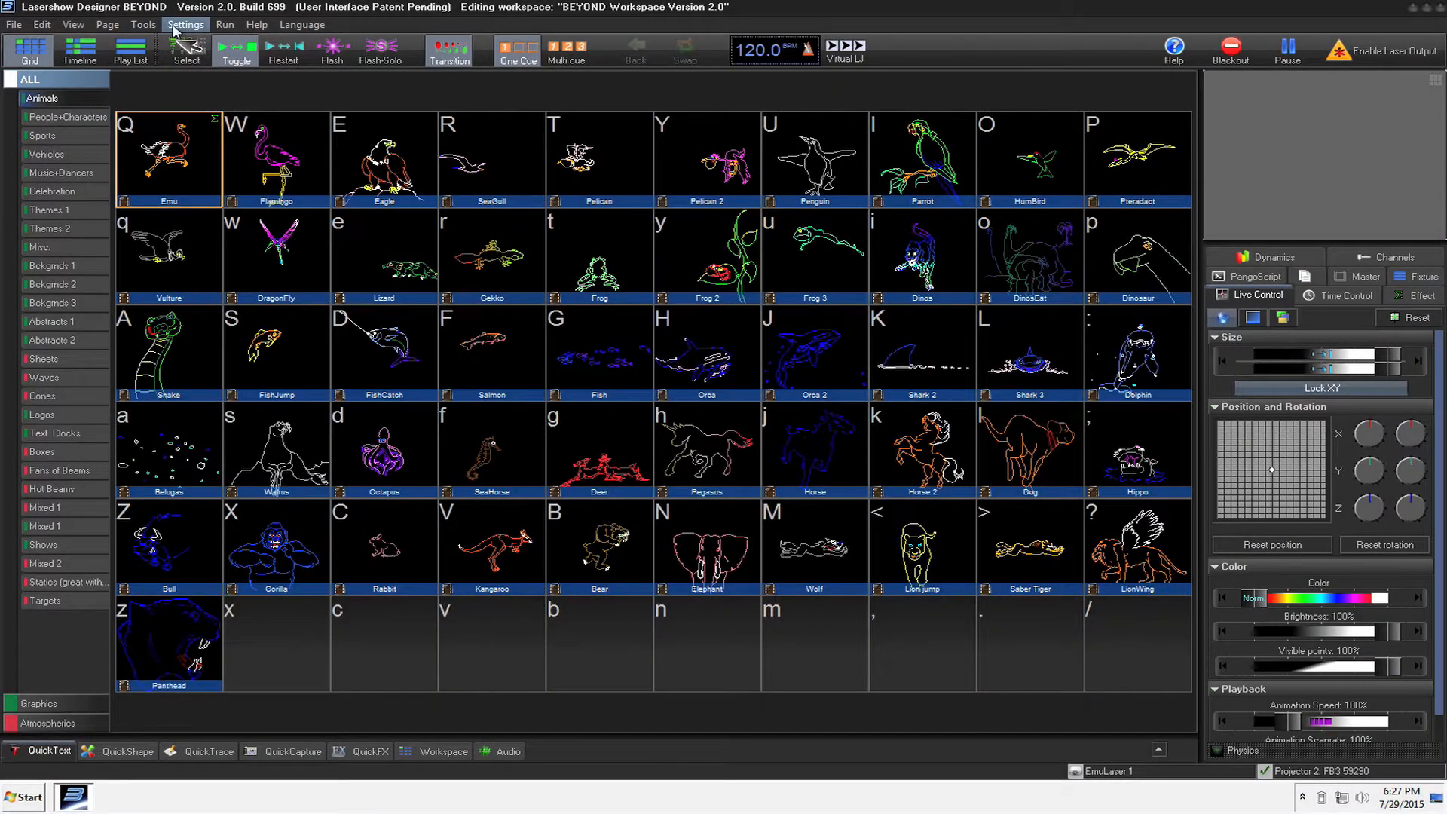
Step: Bring up the Settings options listing projector, zone and controller hardware entries
{"action": "left_click", "coordinate": [185, 24]}
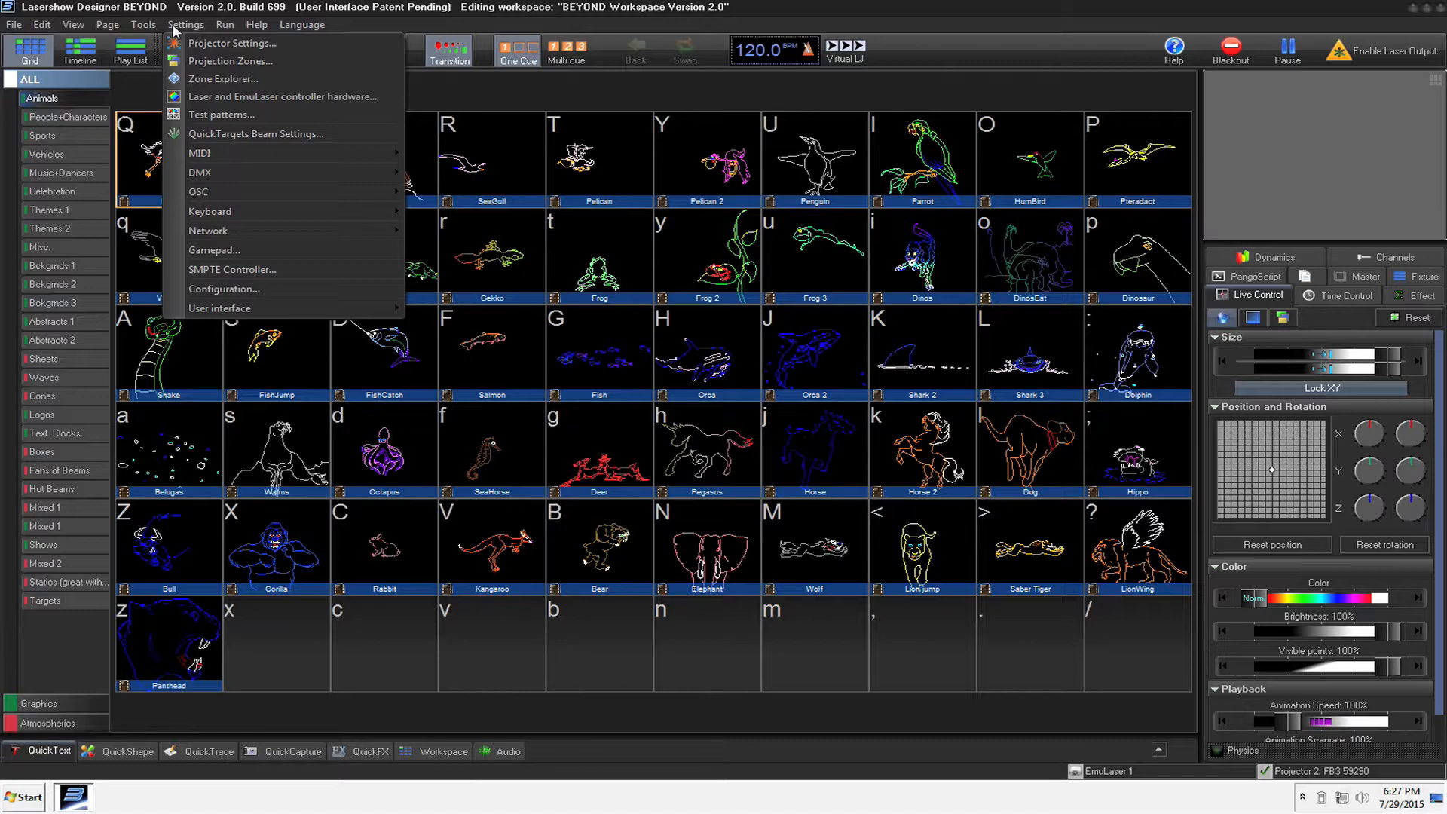
{"action": "mouse_move", "coordinate": [232, 43]}
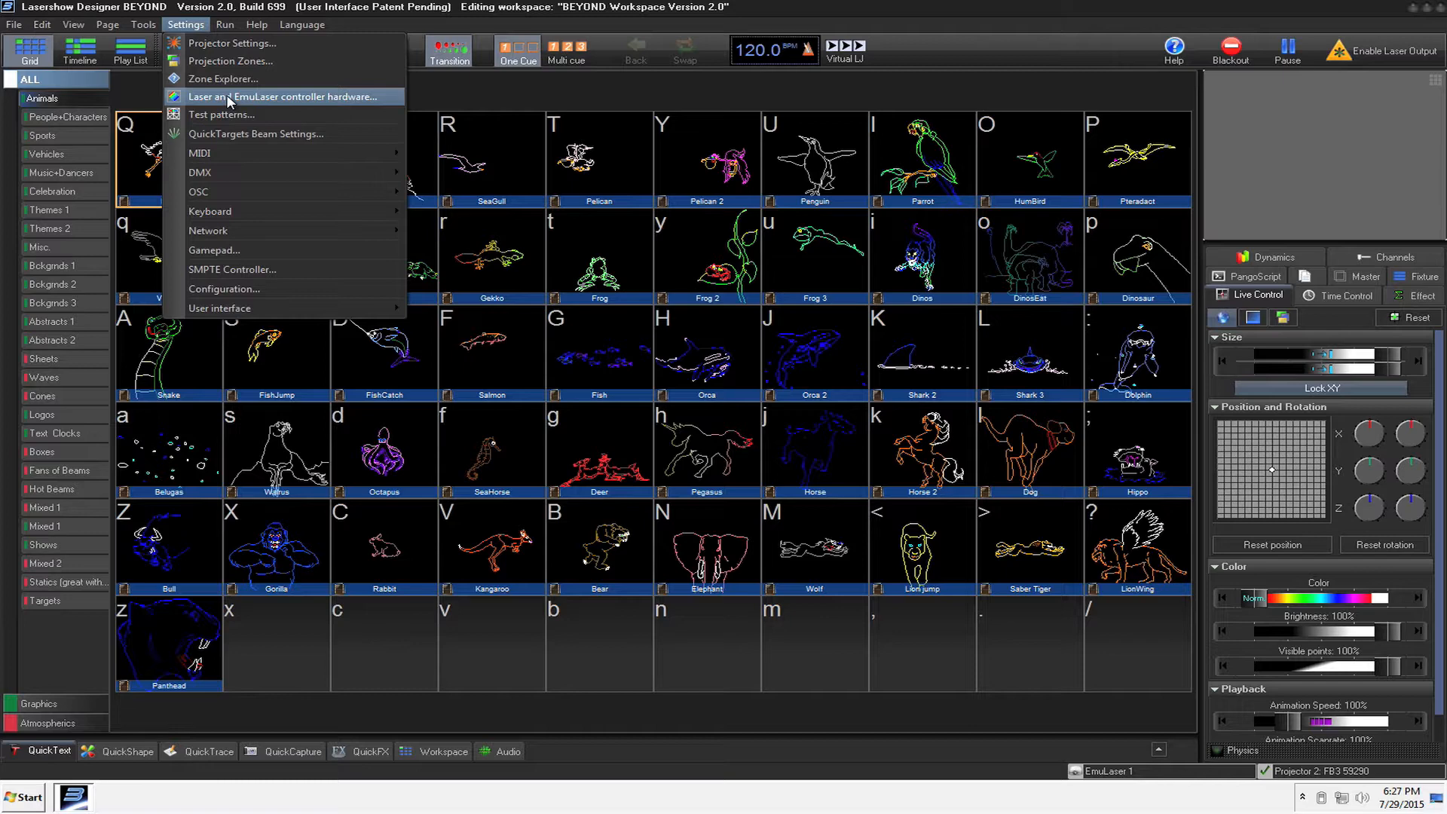
Step: Add an EmuLaser Video projector alongside the FB3 controller and show its EmuLaser Video 1 preview
{"action": "left_click", "coordinate": [287, 96]}
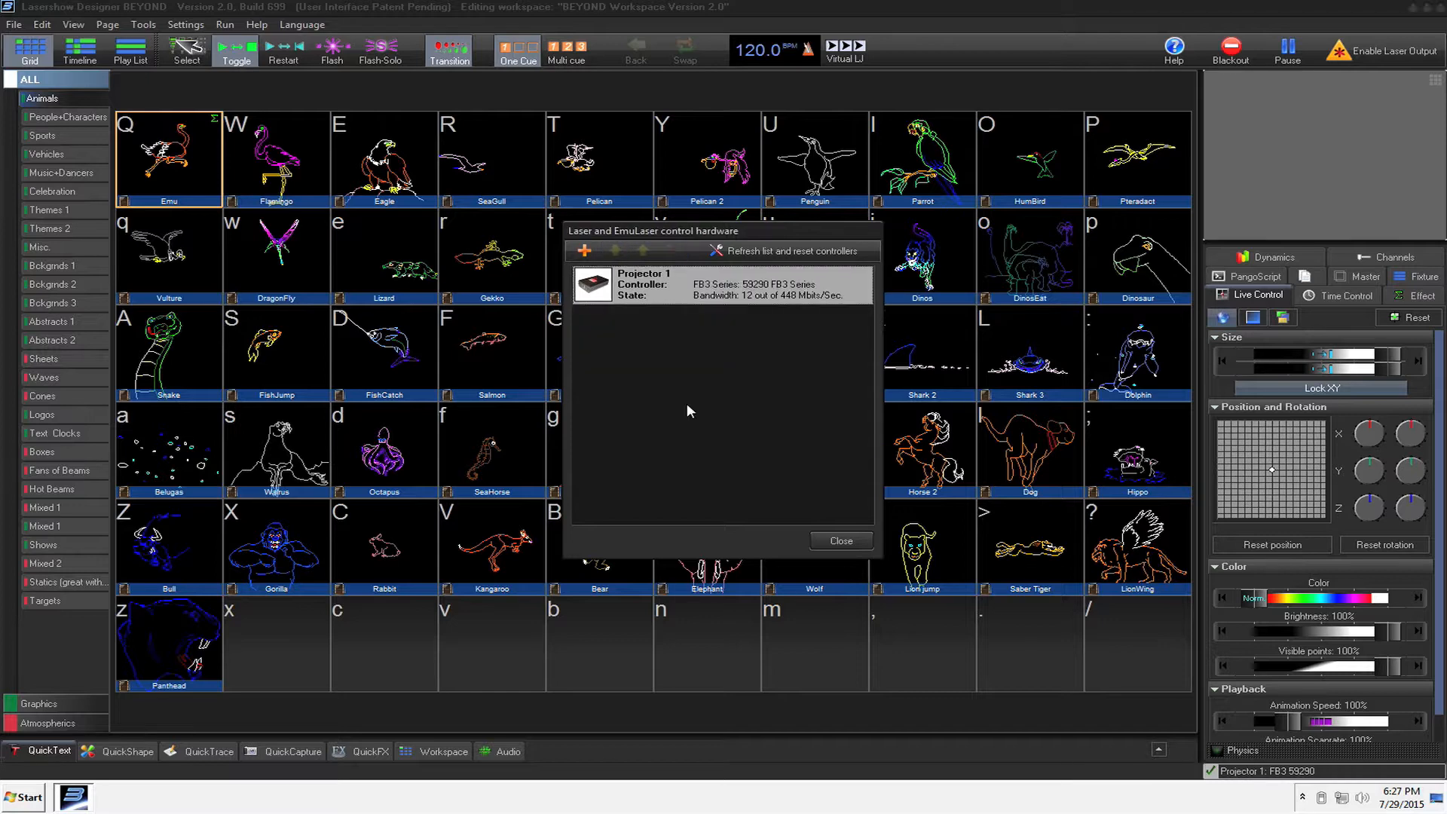
{"action": "left_click", "coordinate": [582, 250]}
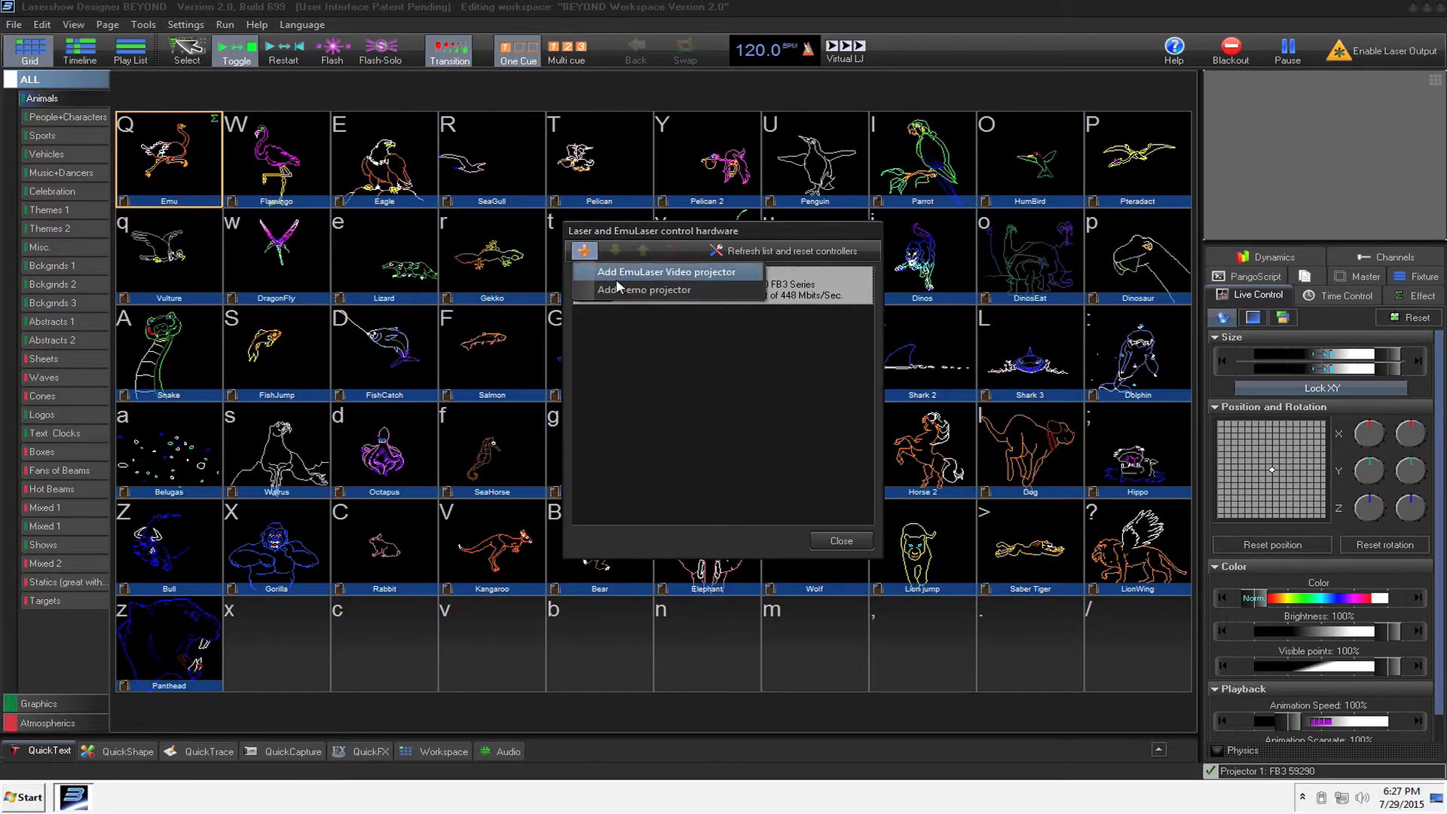
{"action": "left_click", "coordinate": [663, 271]}
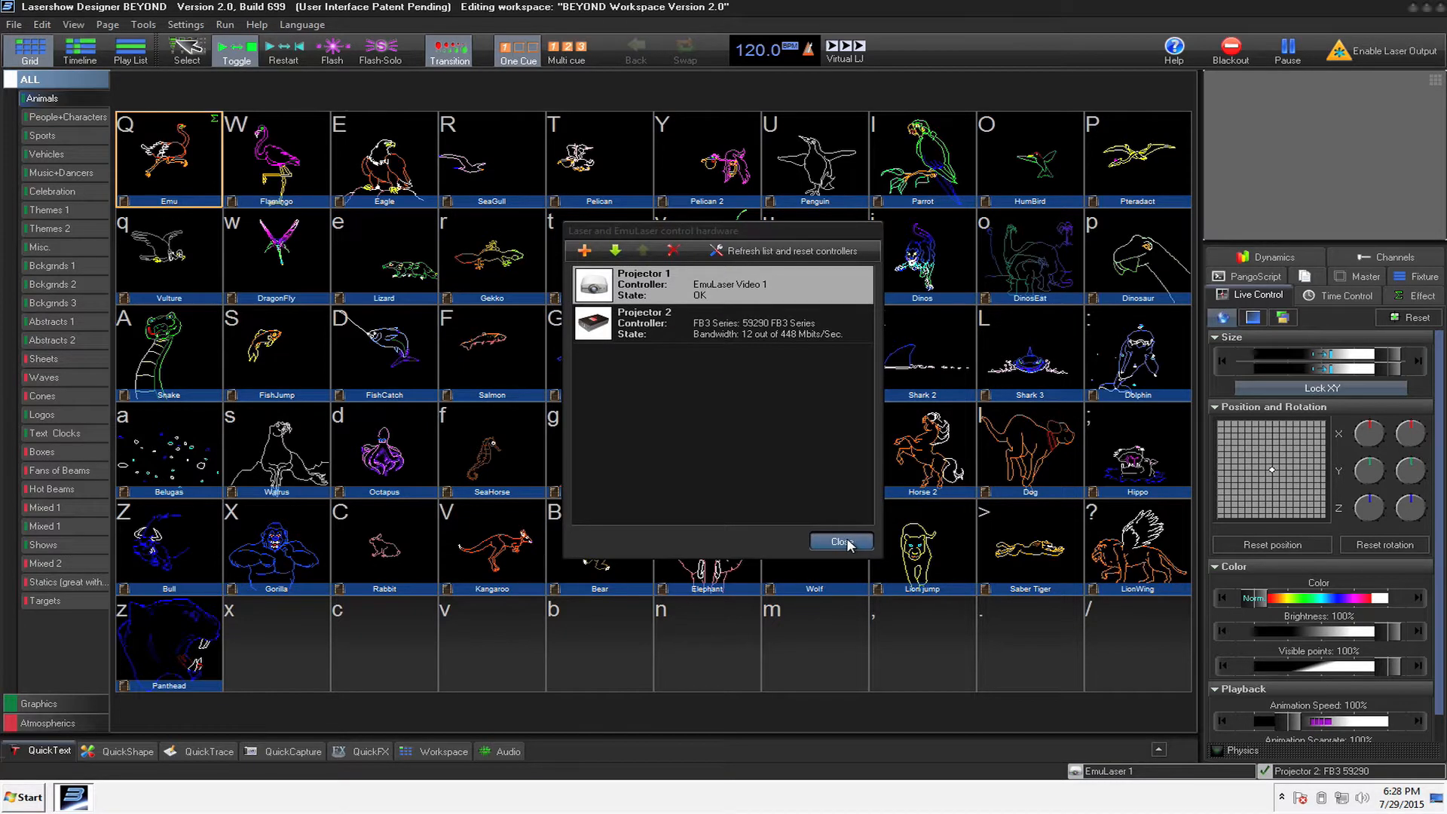
{"action": "left_click", "coordinate": [839, 541]}
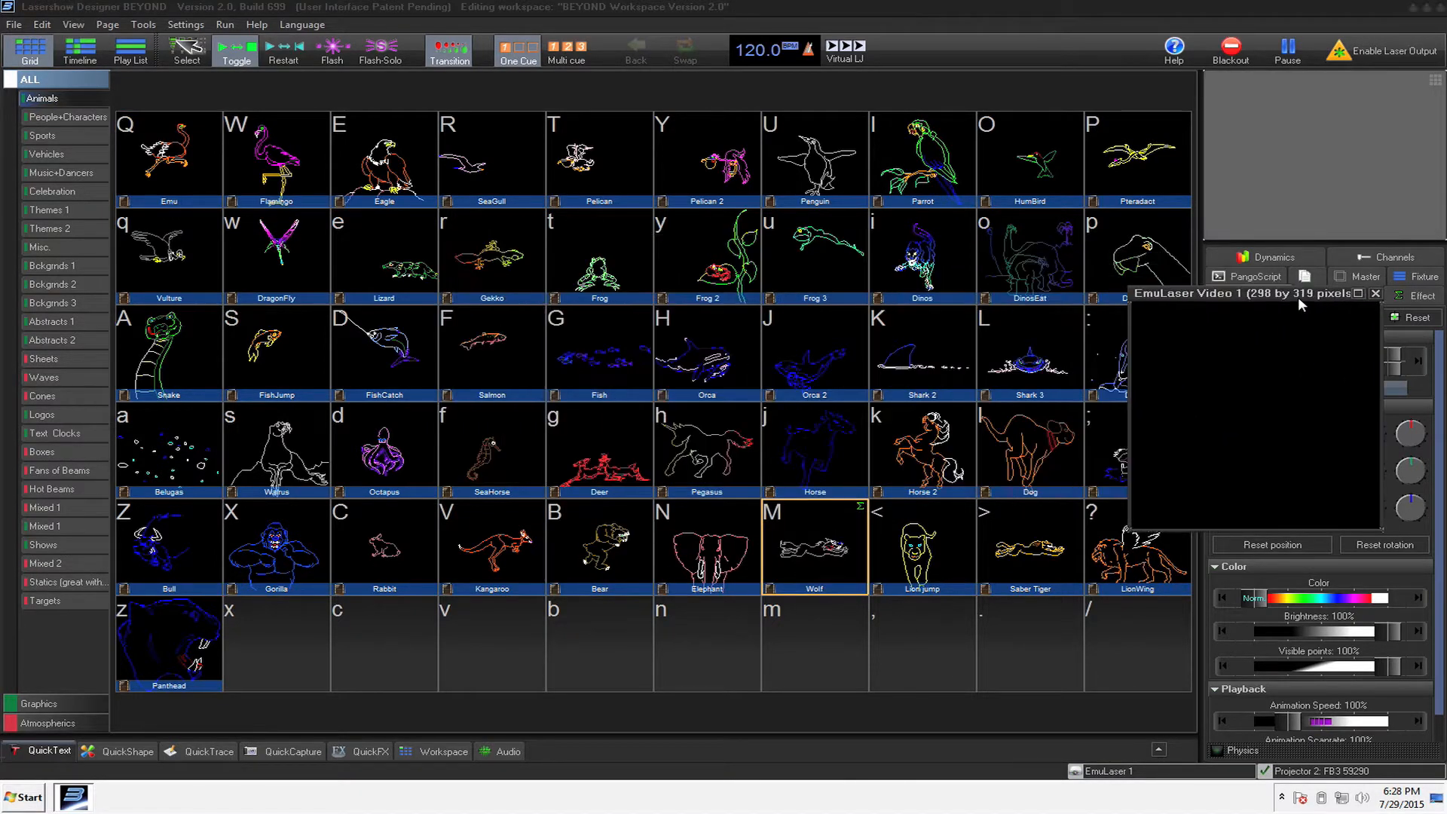